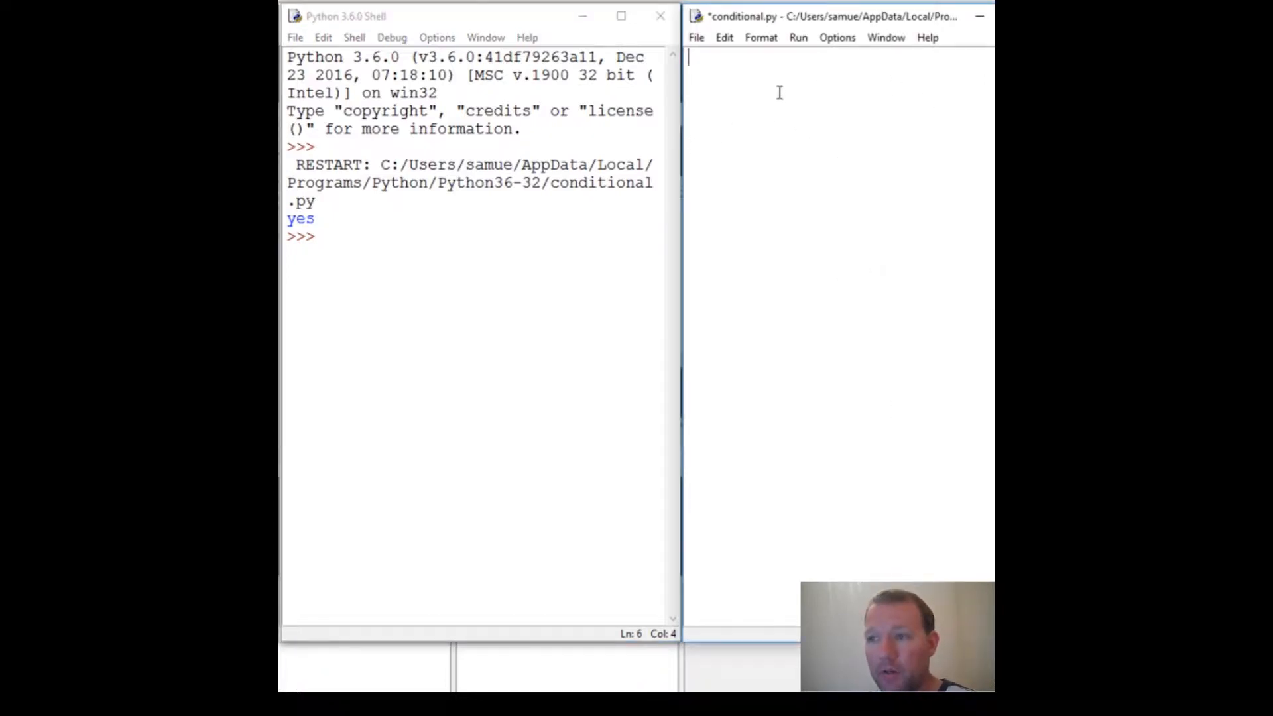
{"action": "mouse_move", "coordinate": [781, 151]}
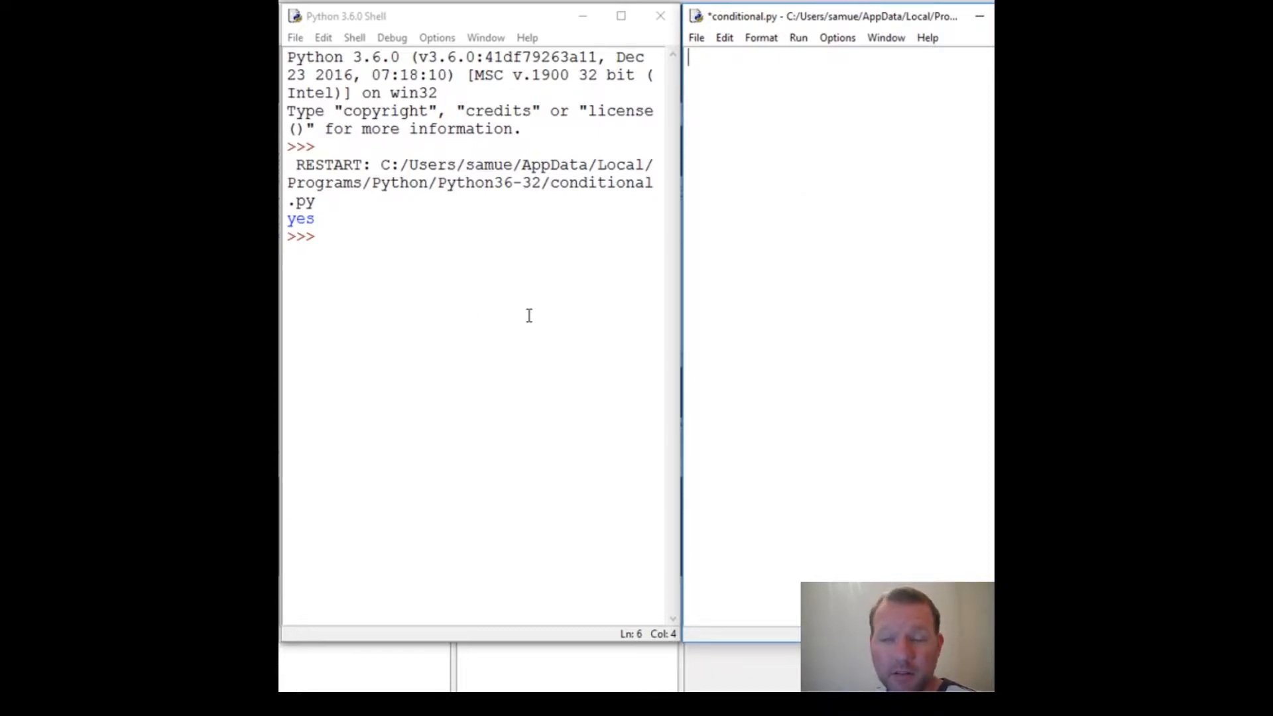
{"action": "mouse_move", "coordinate": [558, 312]}
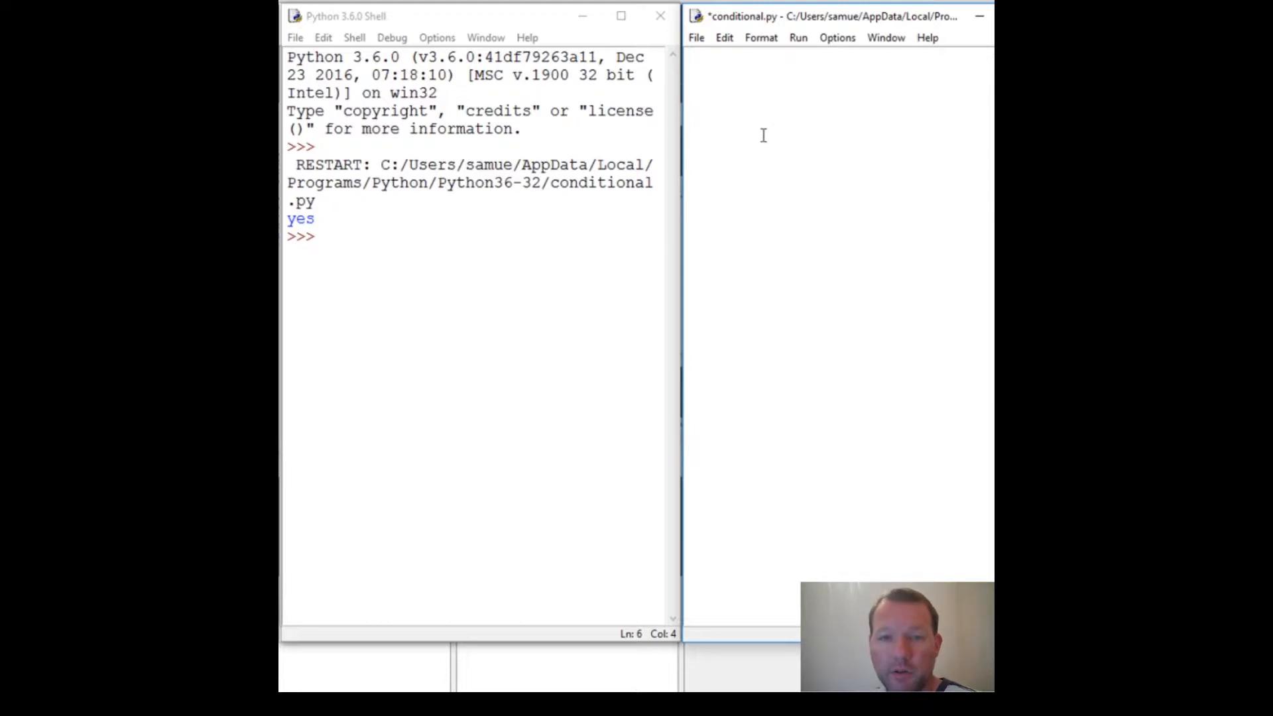
Begin the if statement on the first line of conditional.py.
{"action": "type", "text": "if 5"}
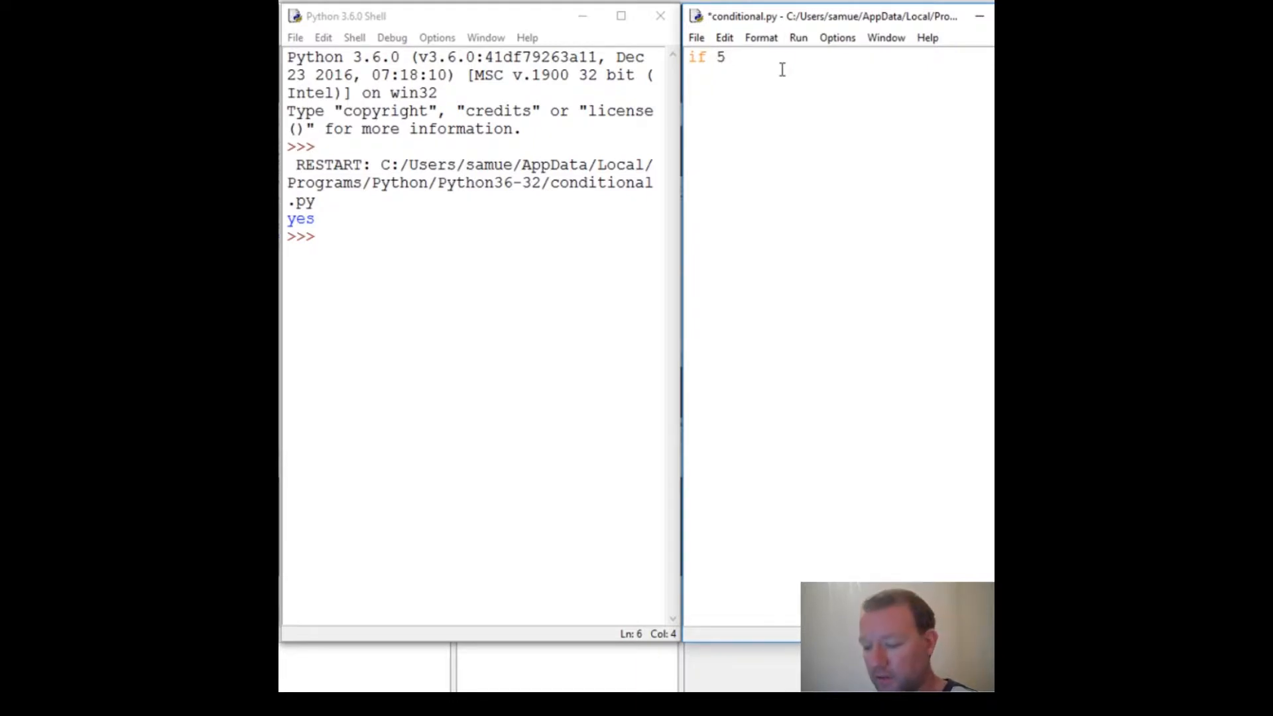
Complete the condition 'if 5 < 8:' with an indented print("Yes") line.
{"action": "type", "text": "<"}
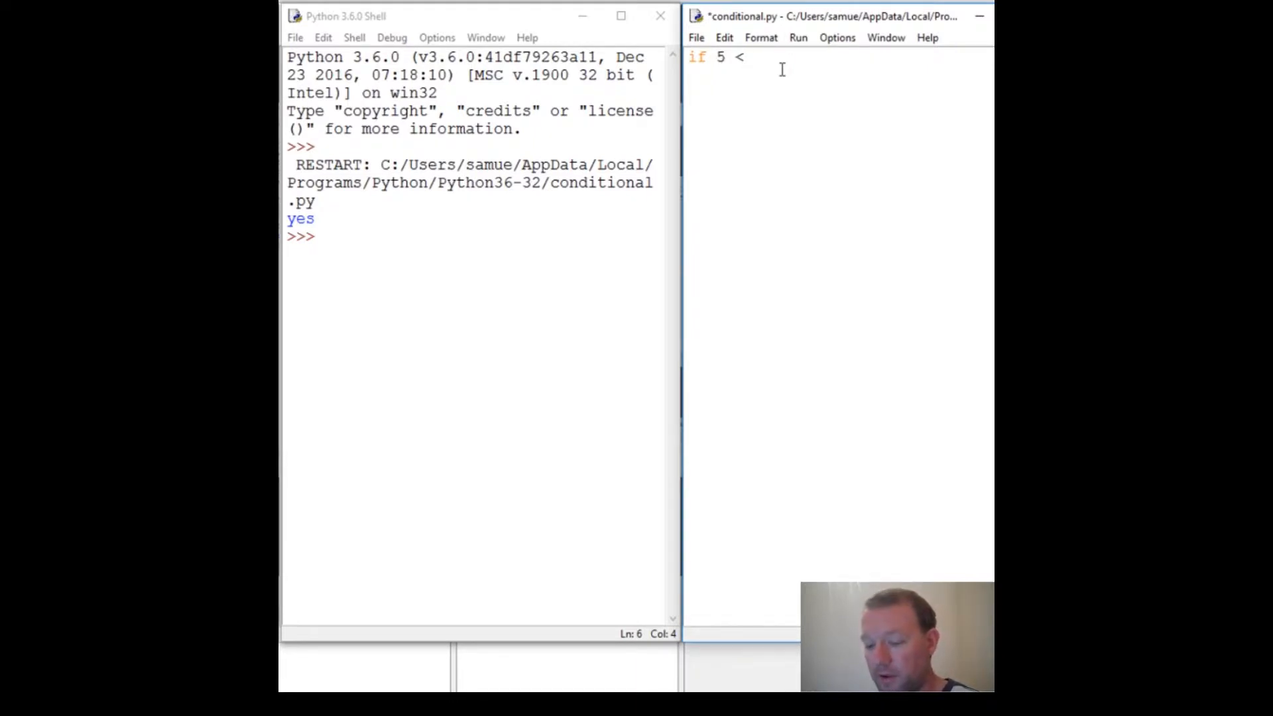
{"action": "type", "text": "8:"}
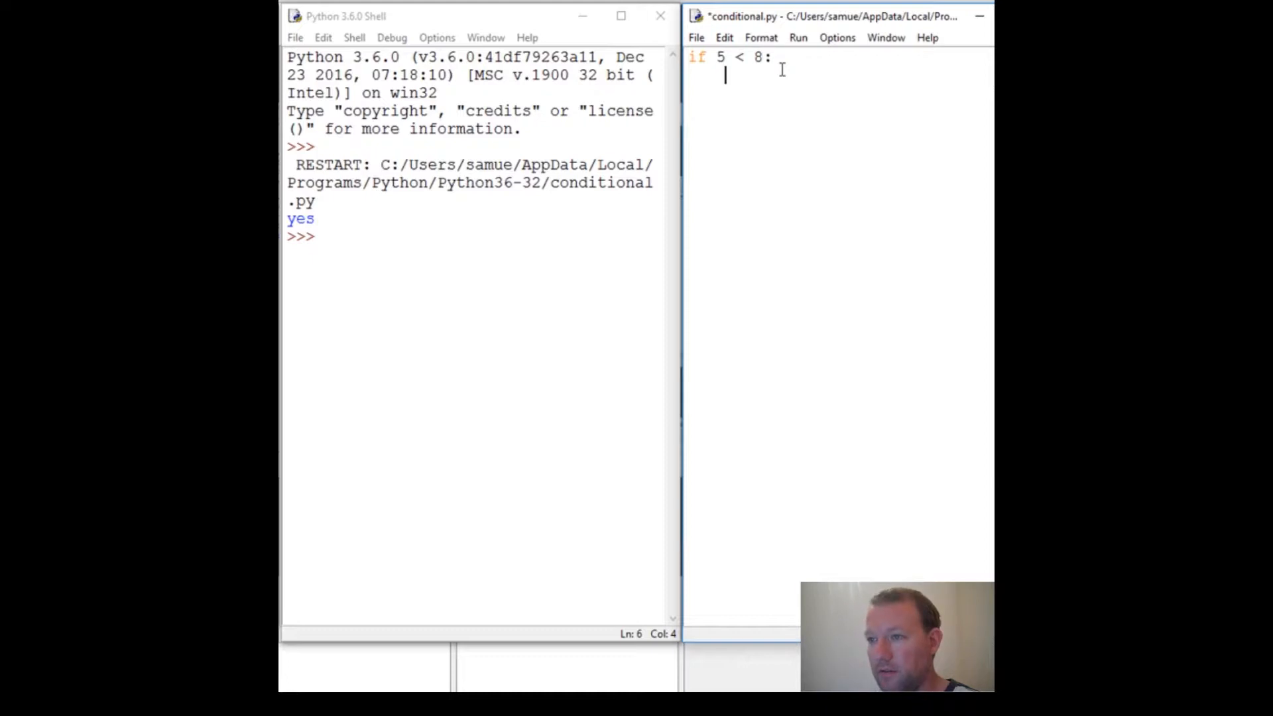
{"action": "type", "text": "print(\""}
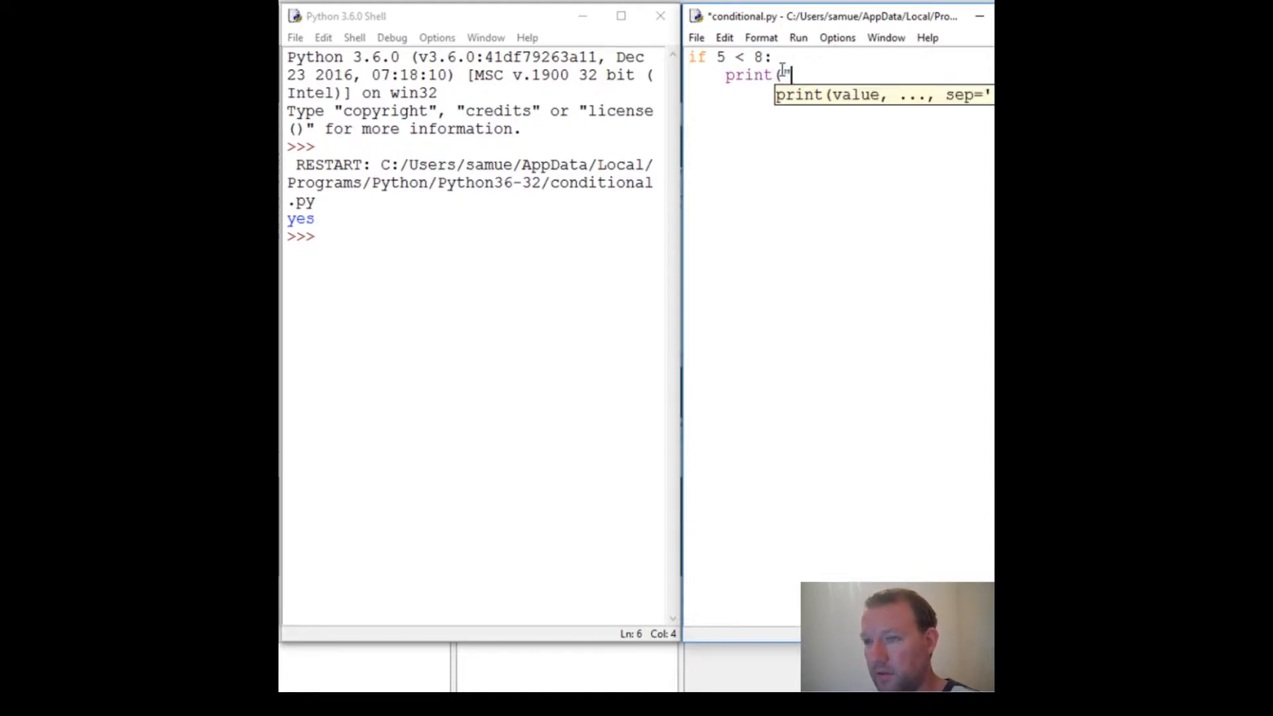
{"action": "type", "text": "\"y"}
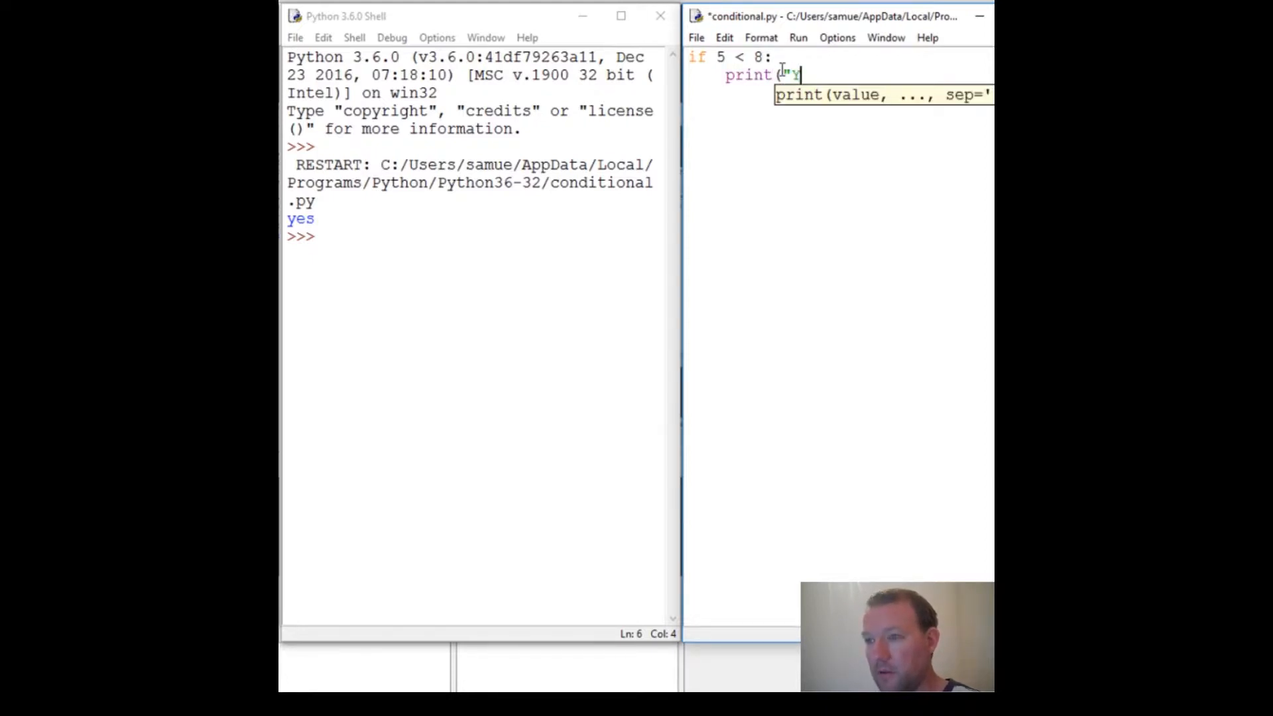
{"action": "type", "text": "es\")"}
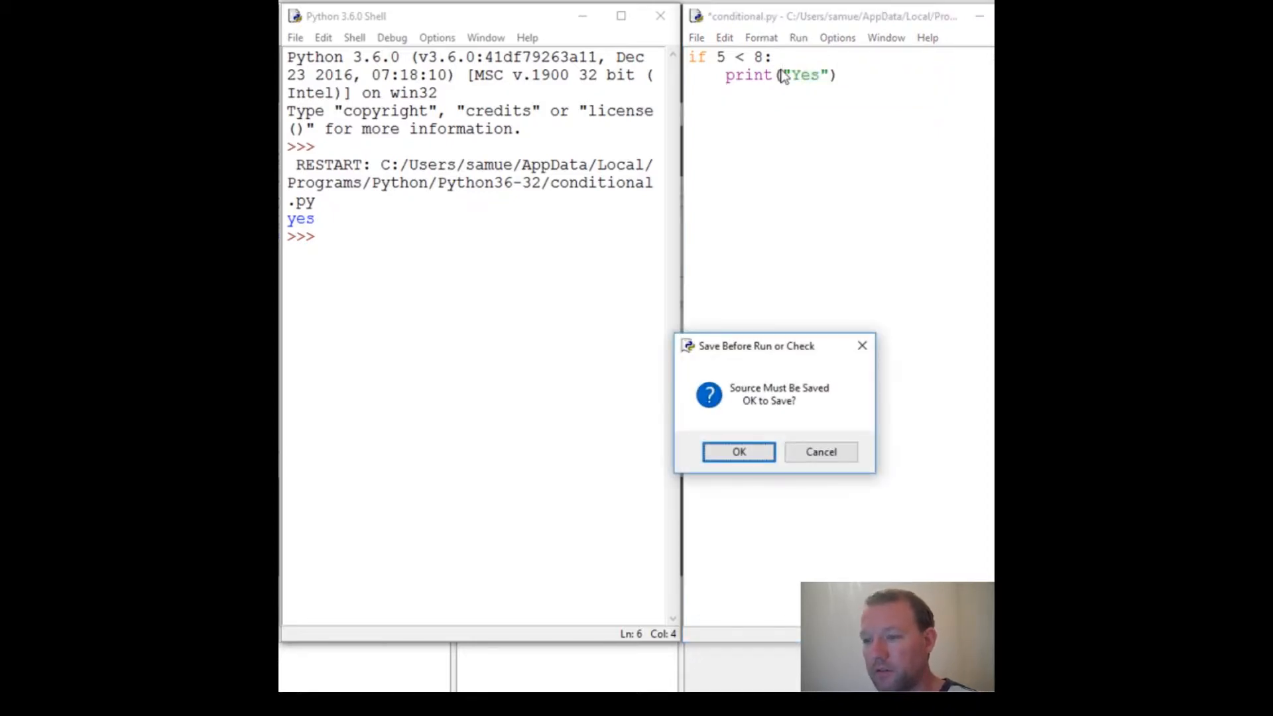
Confirm saving conditional.py so it runs and prints Yes.
{"action": "left_click", "coordinate": [737, 452]}
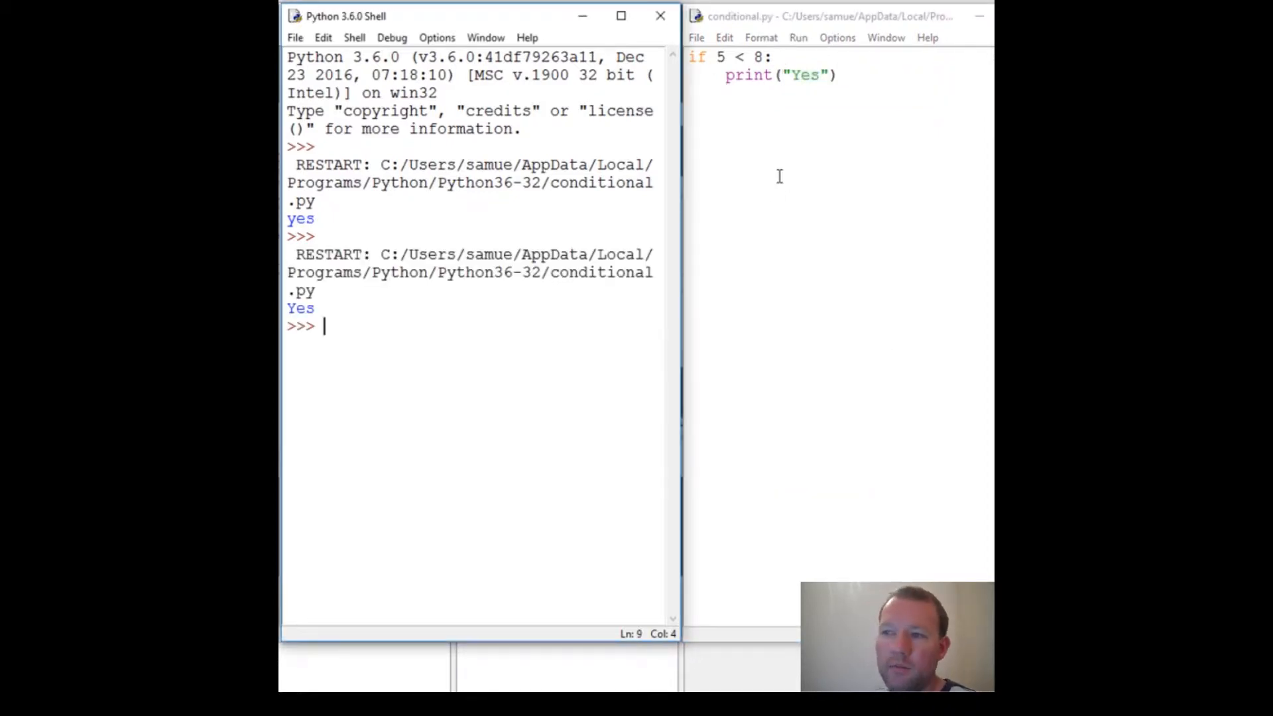
{"action": "left_click", "coordinate": [797, 37]}
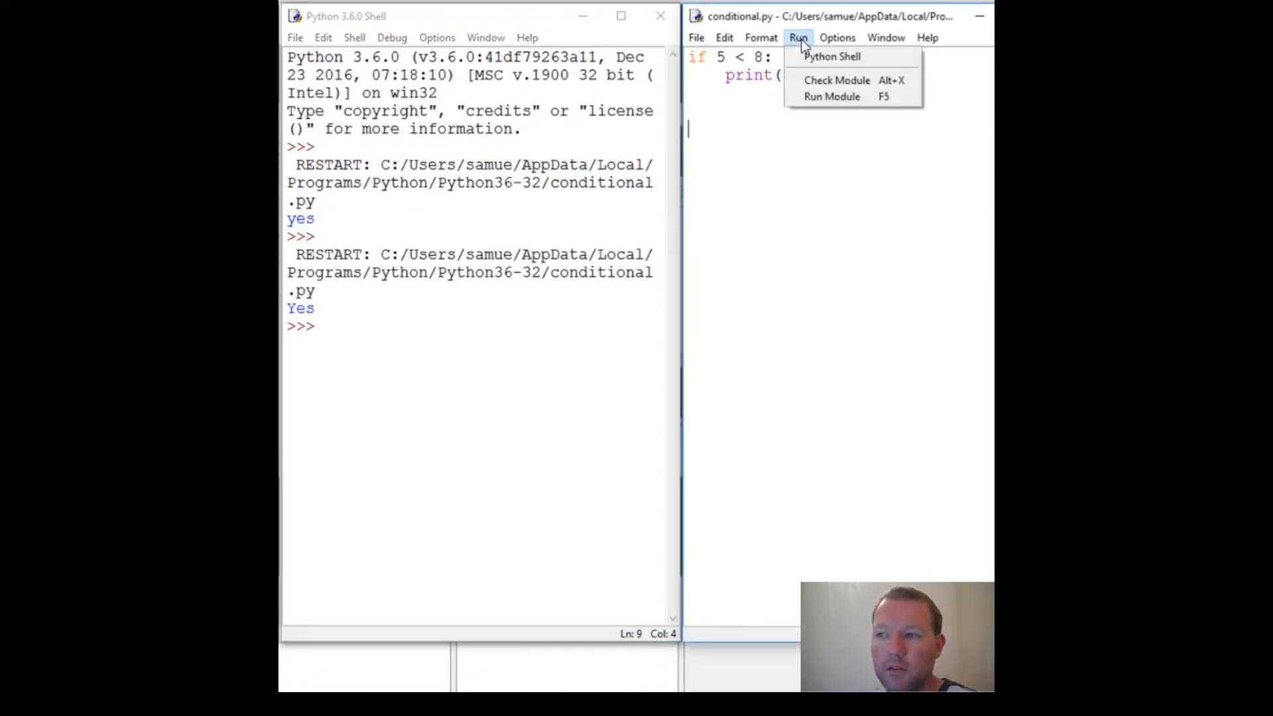
{"action": "mouse_move", "coordinate": [831, 97]}
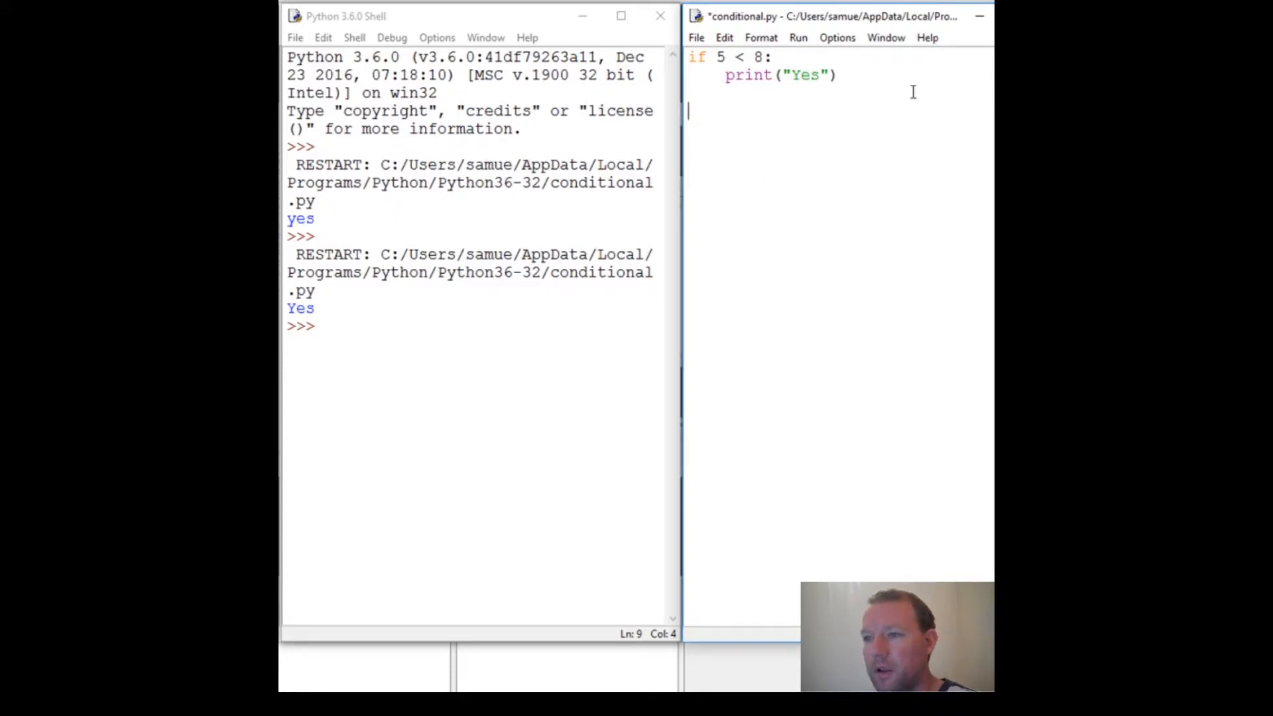
Change the condition to 'if 5 > 8' and add an unindented line below print.
{"action": "key", "text": "Backspace"}
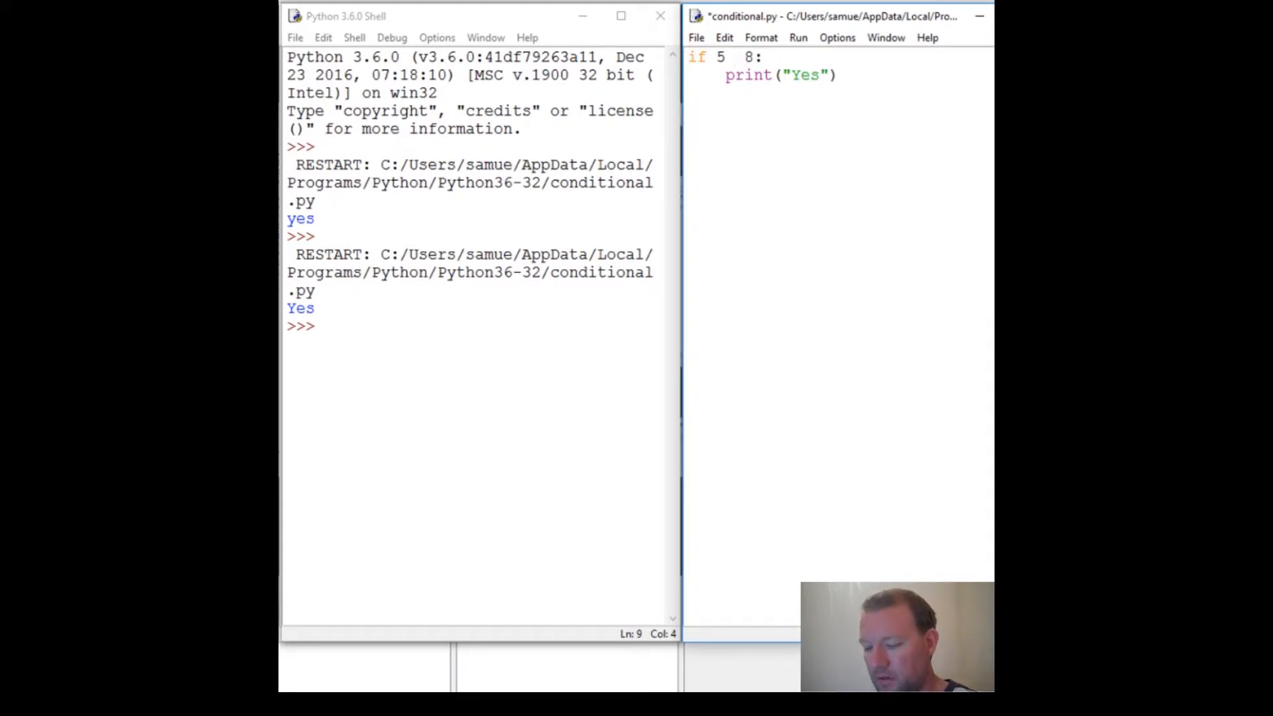
{"action": "type", "text": ">"}
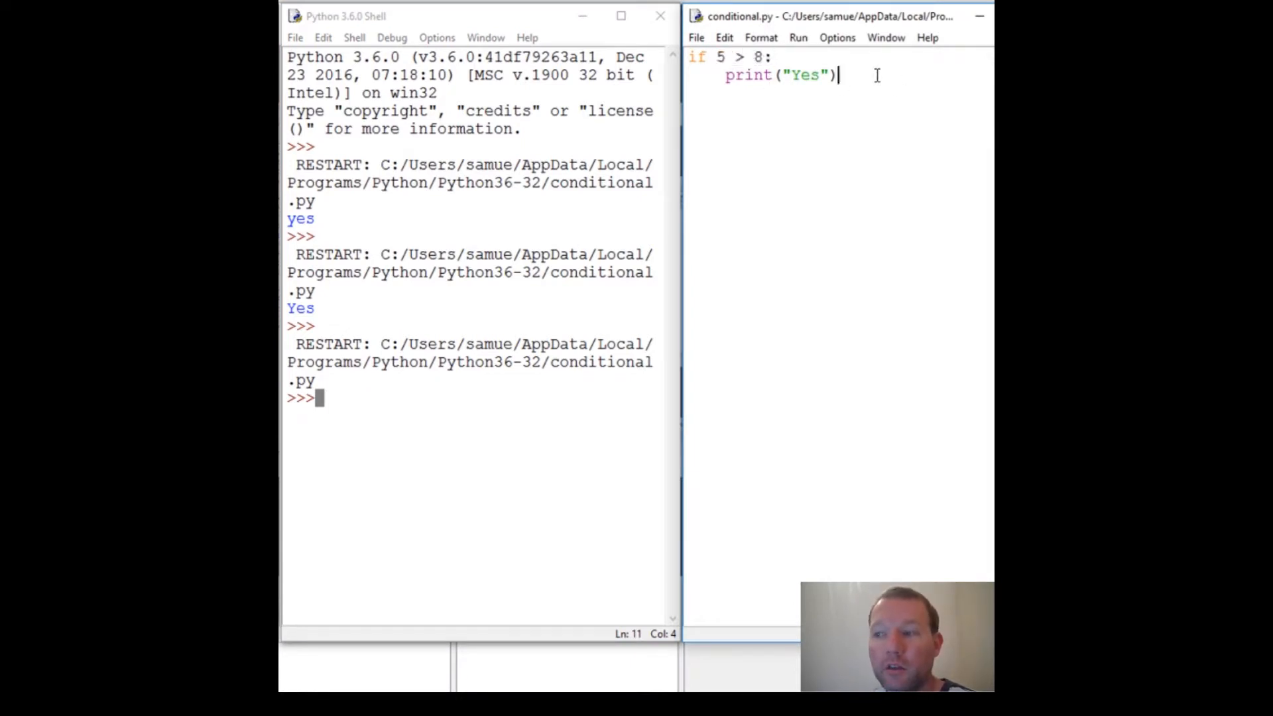
{"action": "key", "text": "enter"}
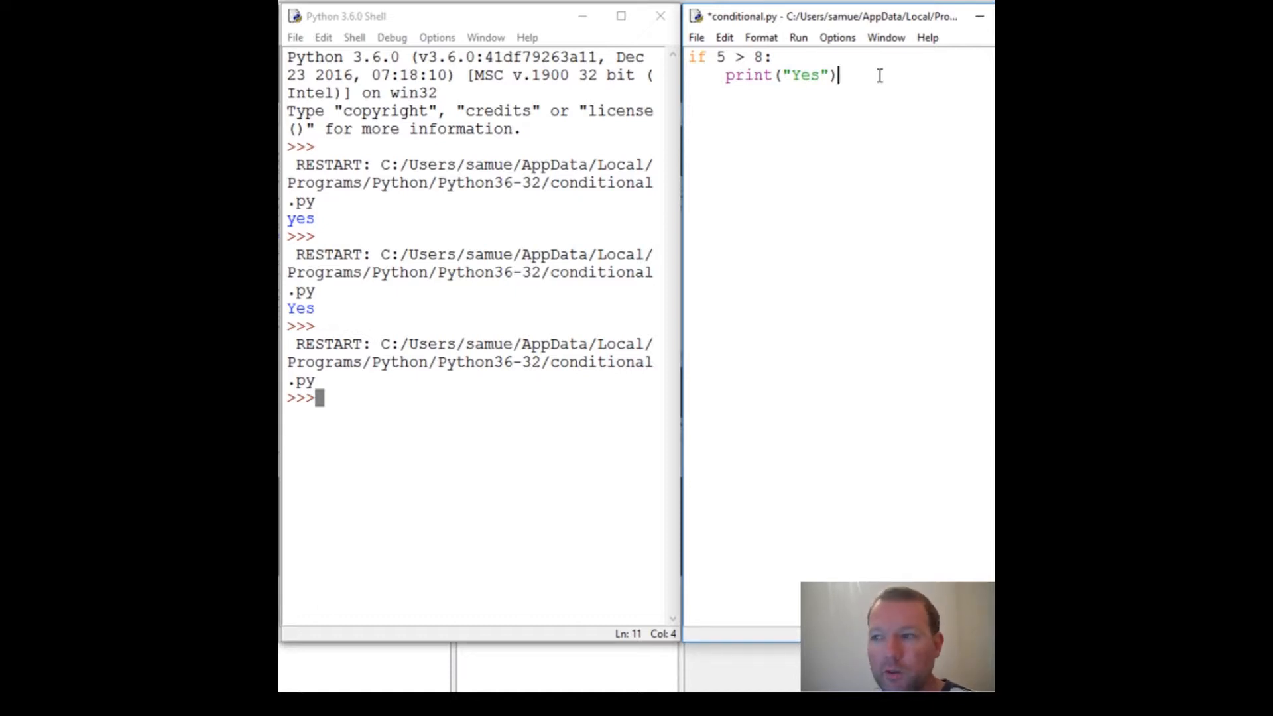
{"action": "key", "text": "enter"}
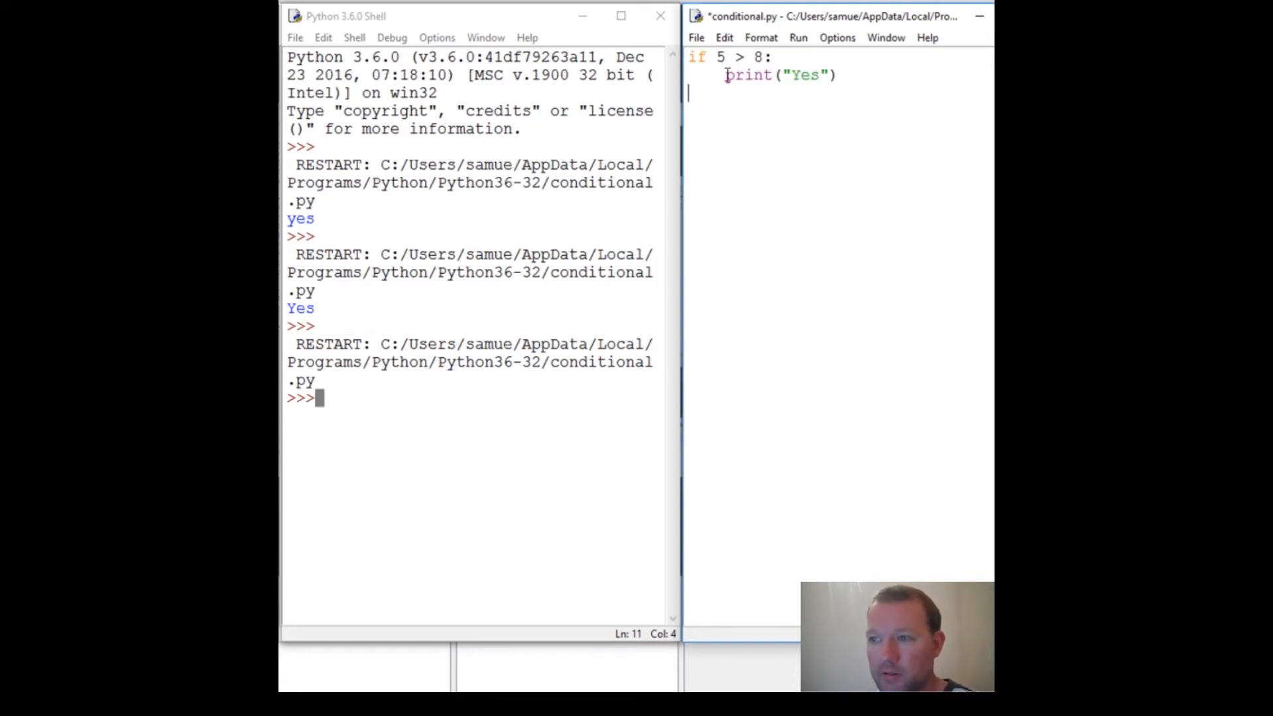
Highlight 'print', then return the cursor to the empty line below it.
{"action": "double_click", "coordinate": [748, 75]}
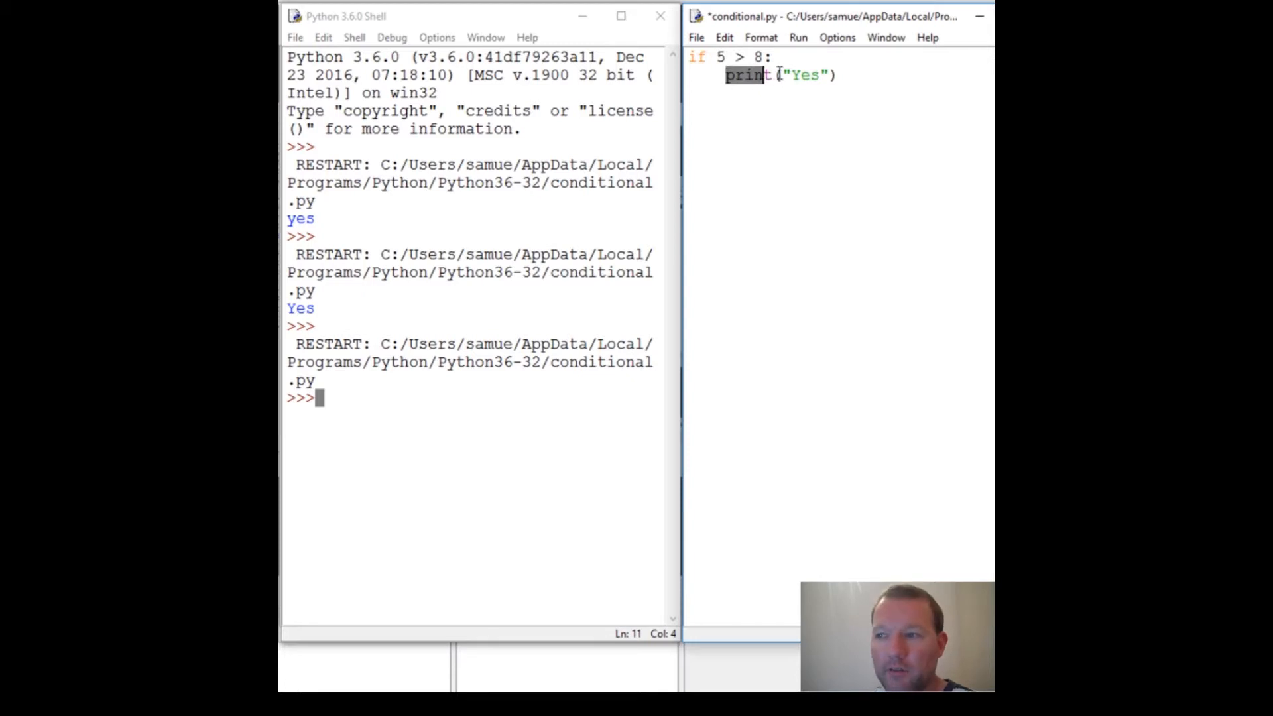
{"action": "left_click", "coordinate": [777, 75]}
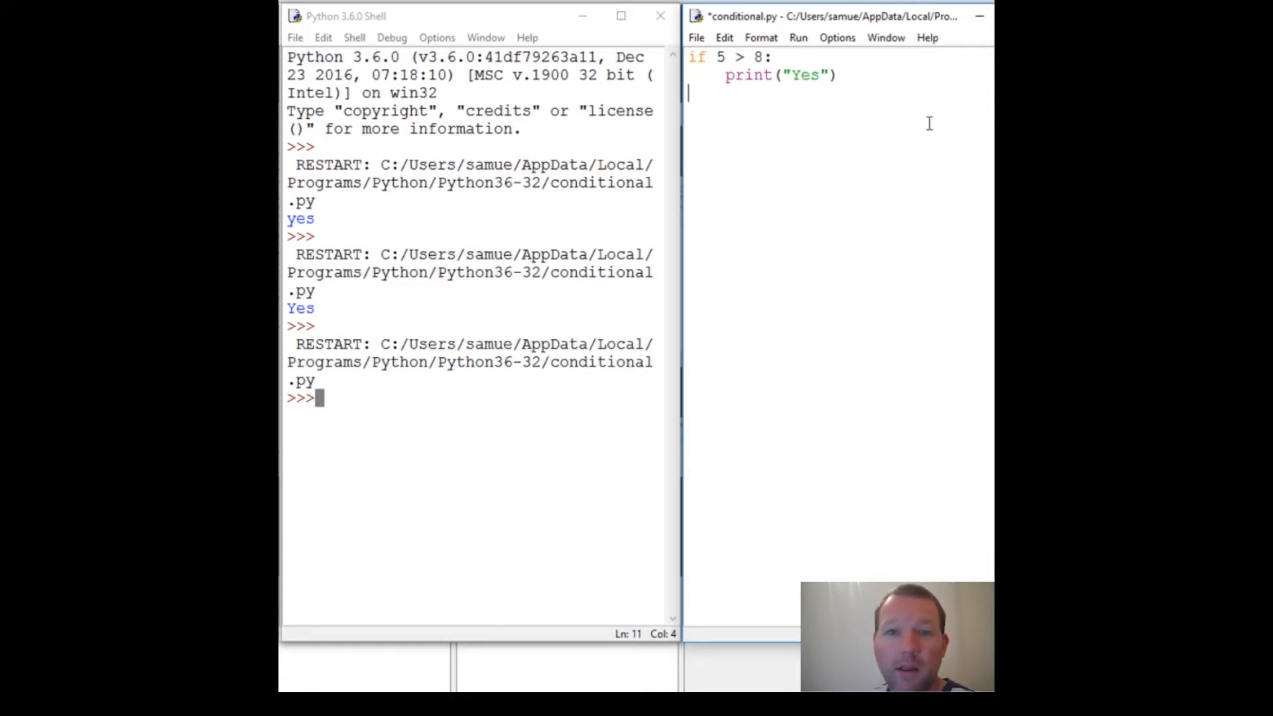
Add an 'else:' line and place the cursor on the line beneath it.
{"action": "type", "text": "els"}
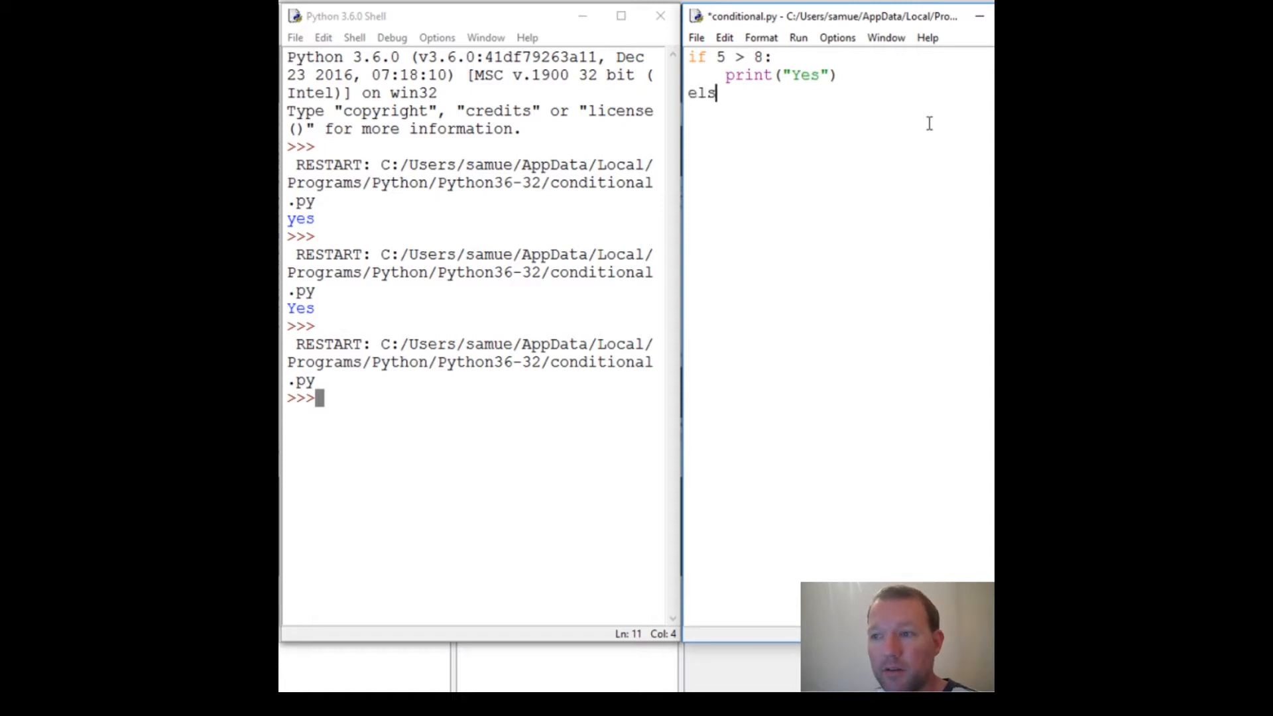
{"action": "type", "text": "e:"}
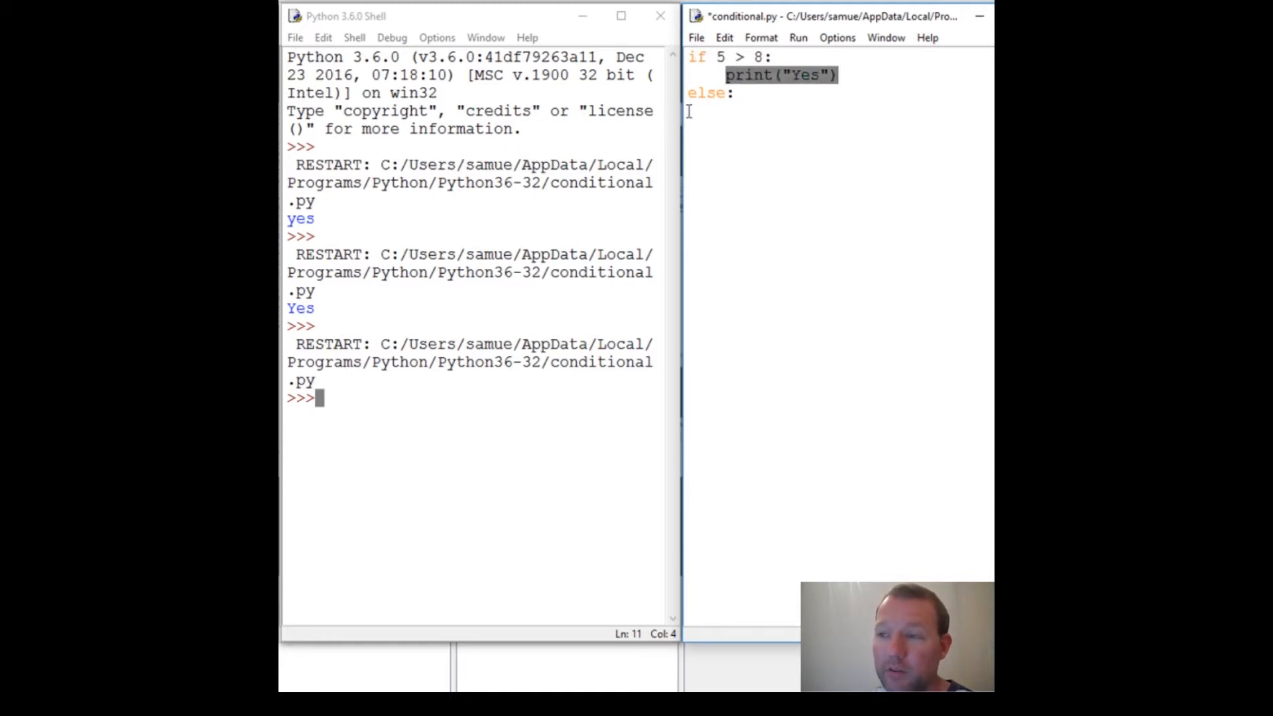
{"action": "left_click", "coordinate": [727, 112]}
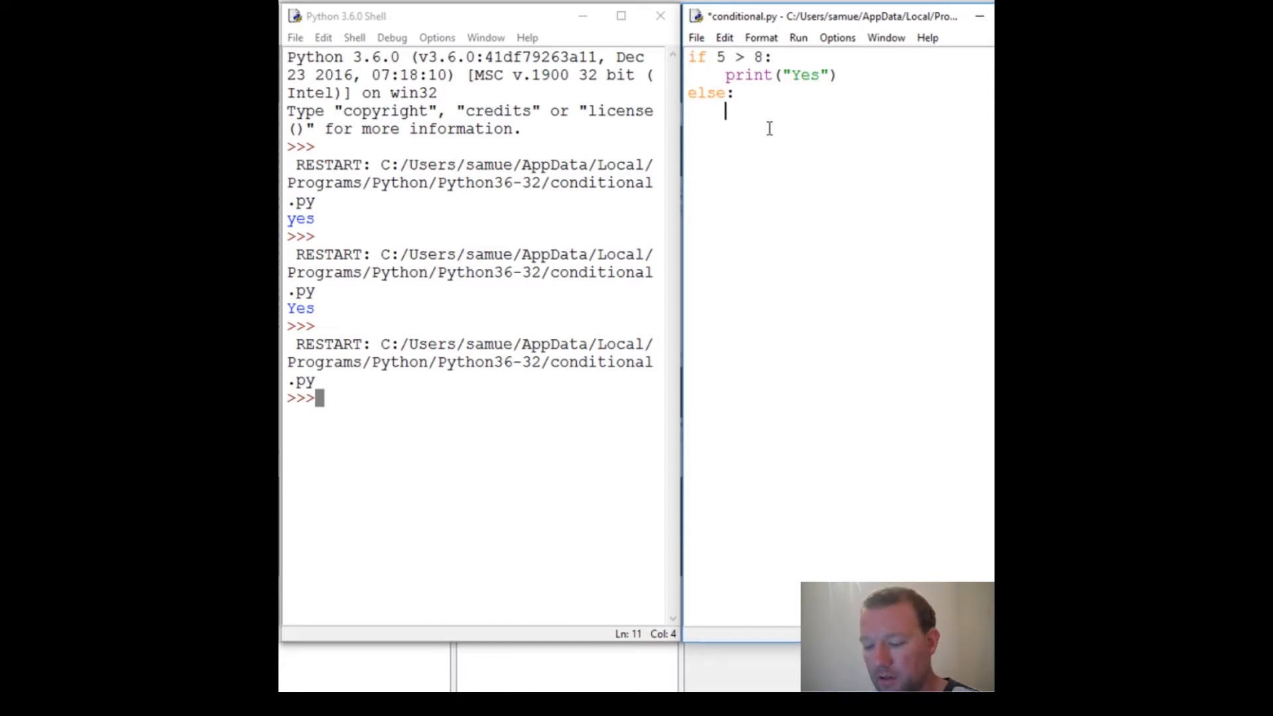
Add print("No") under else, then save and run so the shell prints No.
{"action": "type", "text": "print(\""}
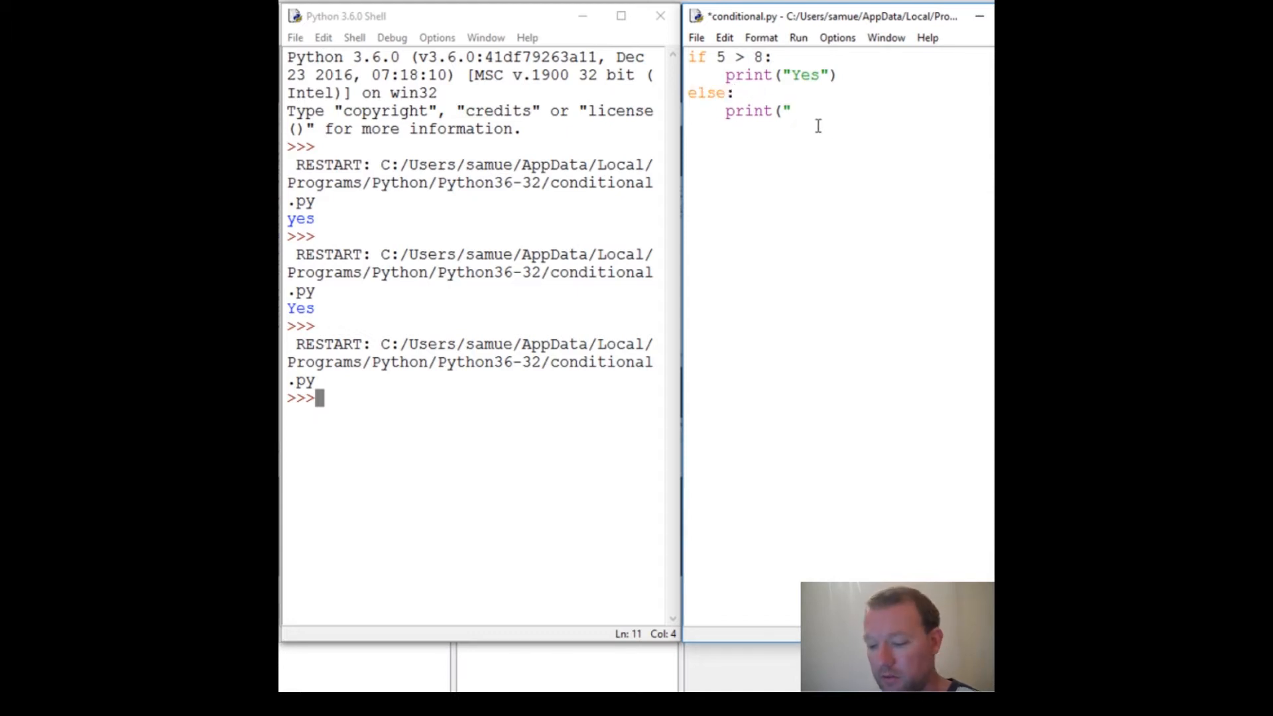
{"action": "type", "text": "No\""}
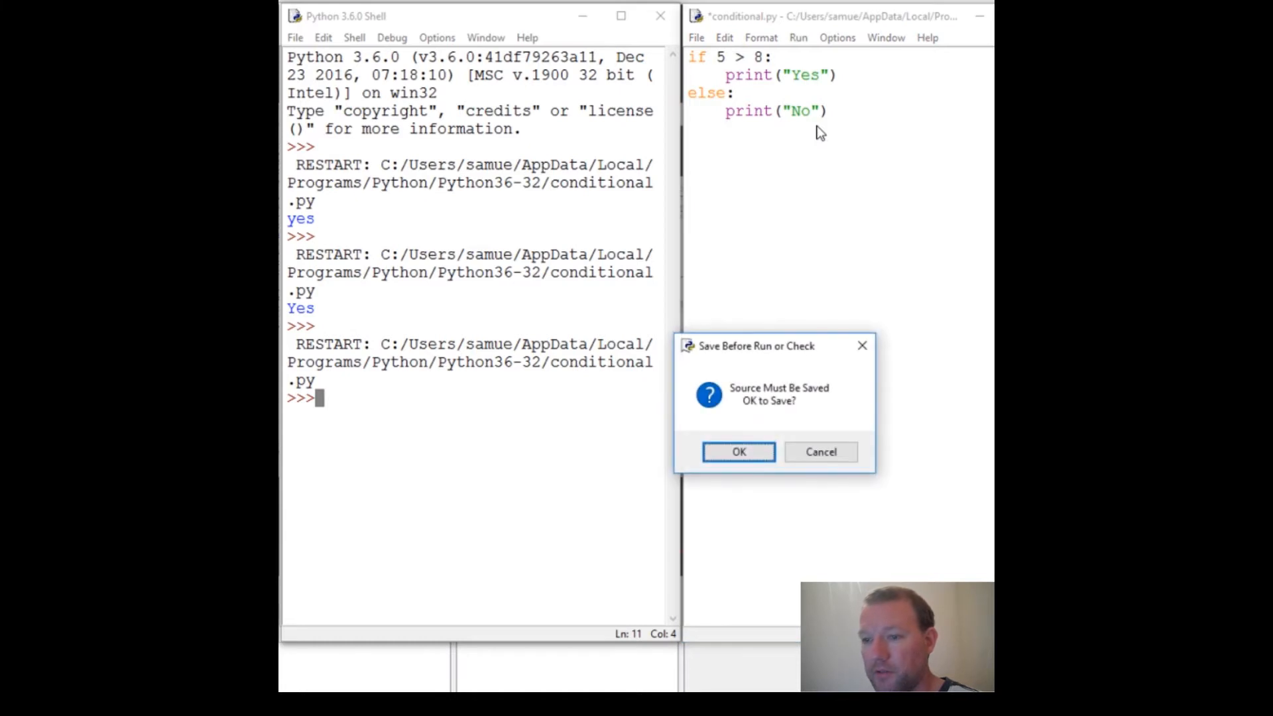
{"action": "left_click", "coordinate": [738, 451]}
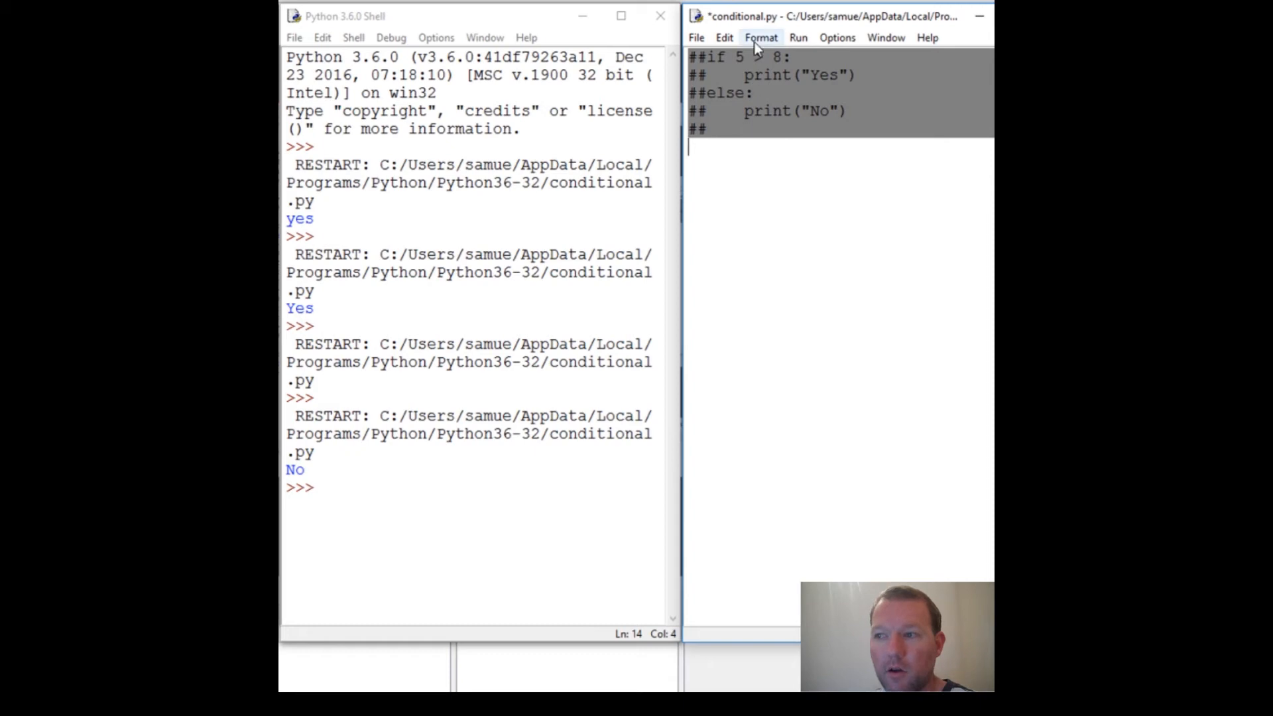
Comment out the if/else block via the Format menu and start a 'def' line.
{"action": "left_click", "coordinate": [760, 37]}
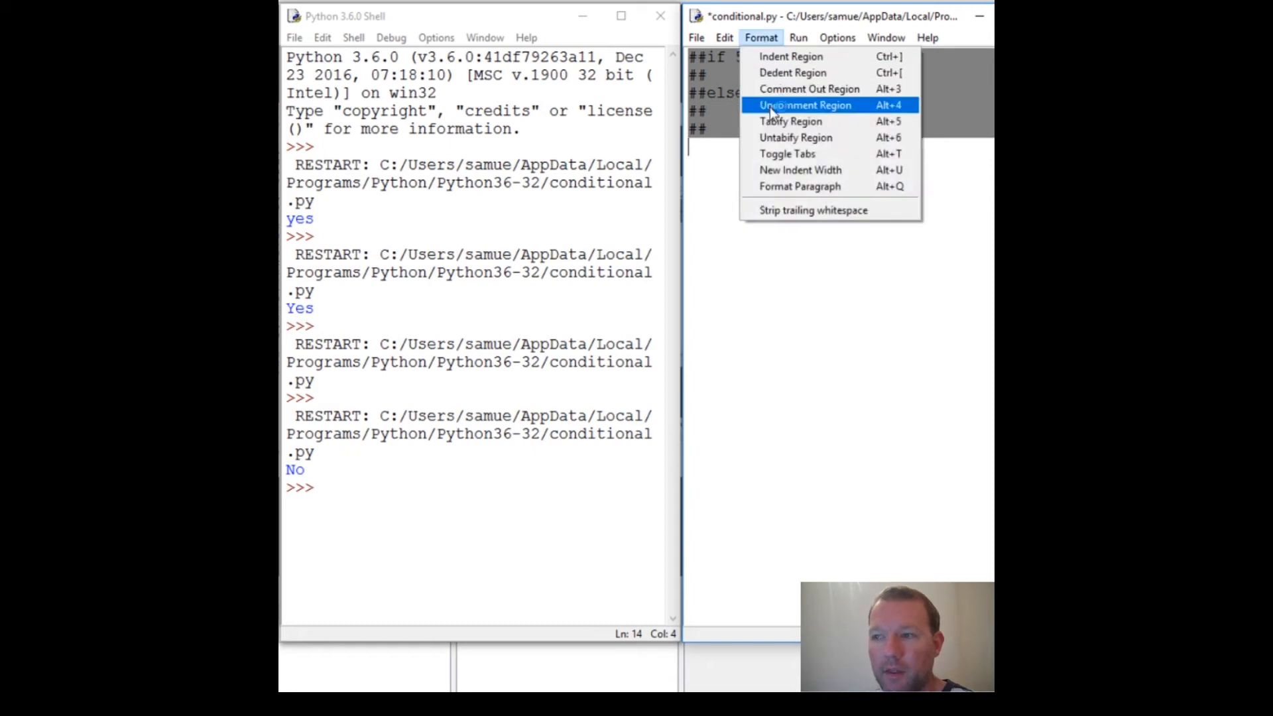
{"action": "mouse_move", "coordinate": [881, 105]}
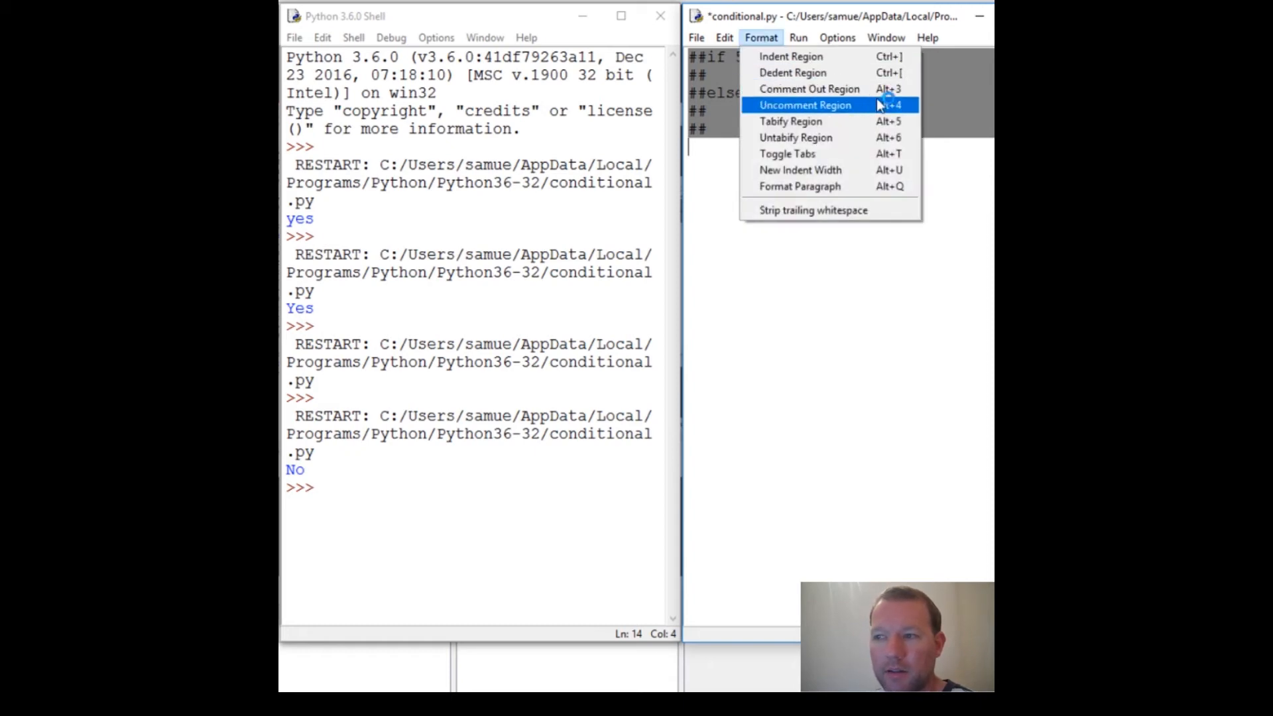
{"action": "mouse_move", "coordinate": [808, 88]}
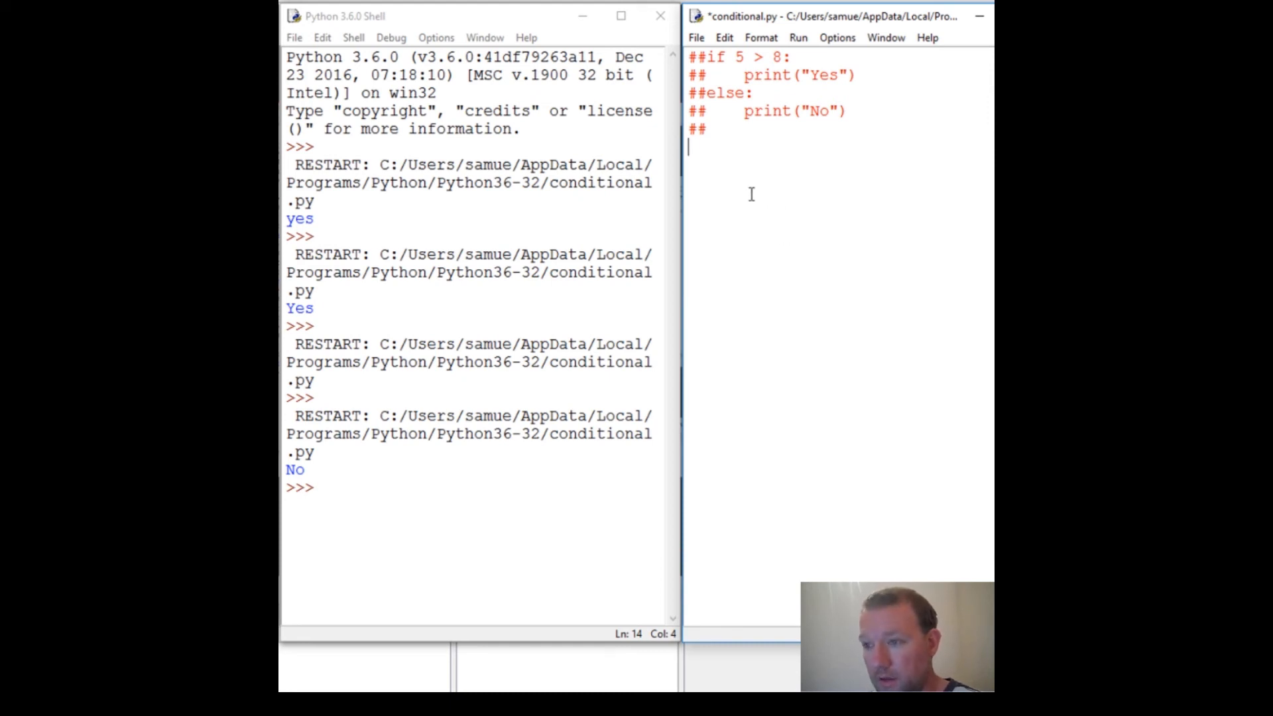
{"action": "type", "text": "def"}
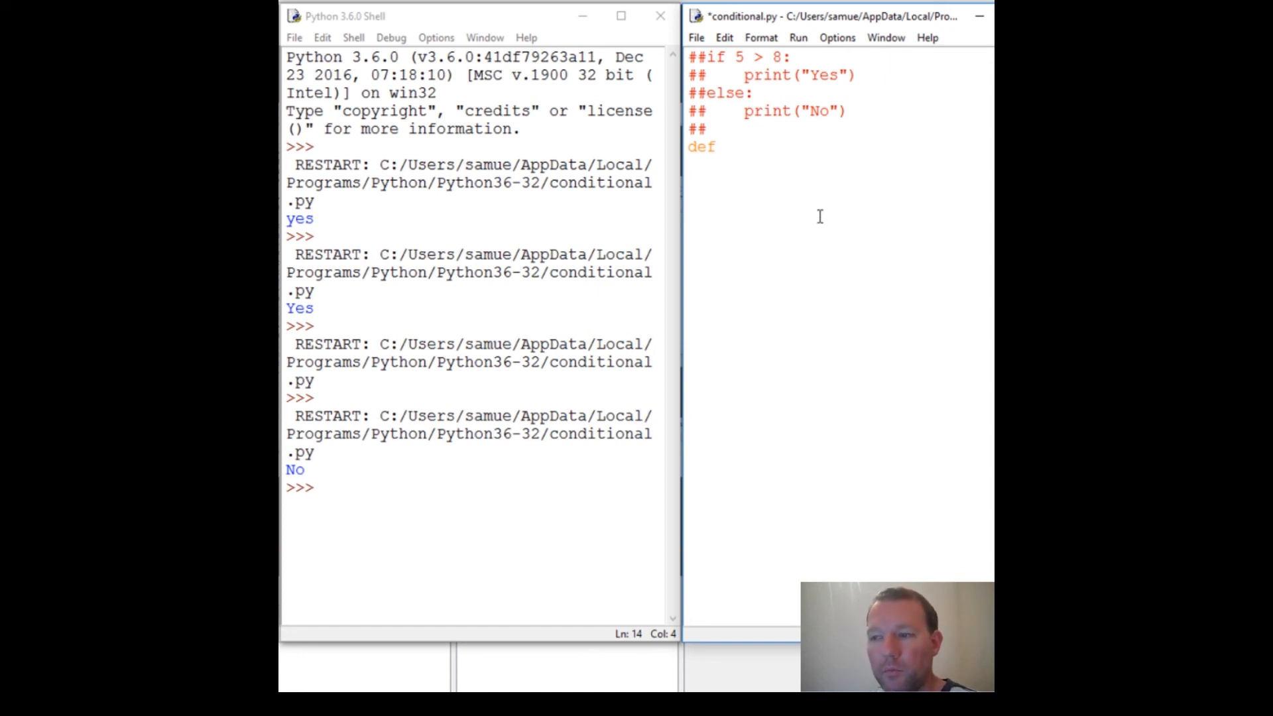
{"action": "key", "text": "Backspace"}
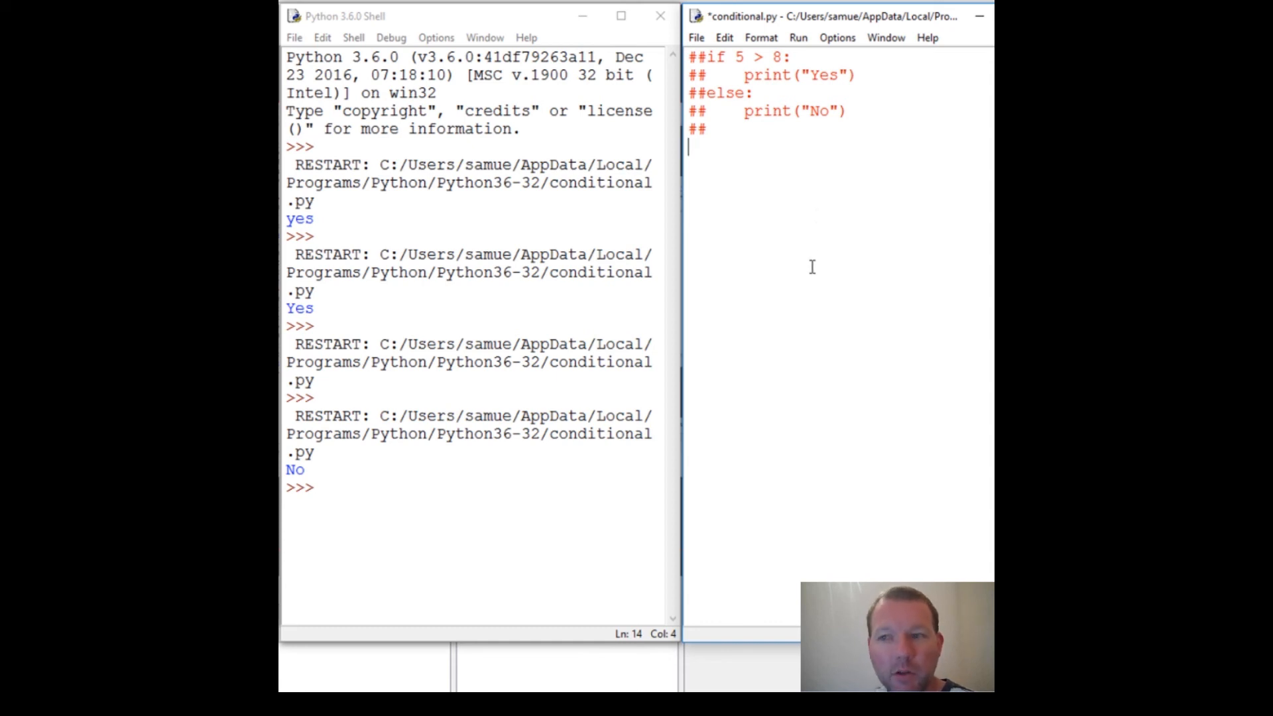
{"action": "mouse_move", "coordinate": [822, 222]}
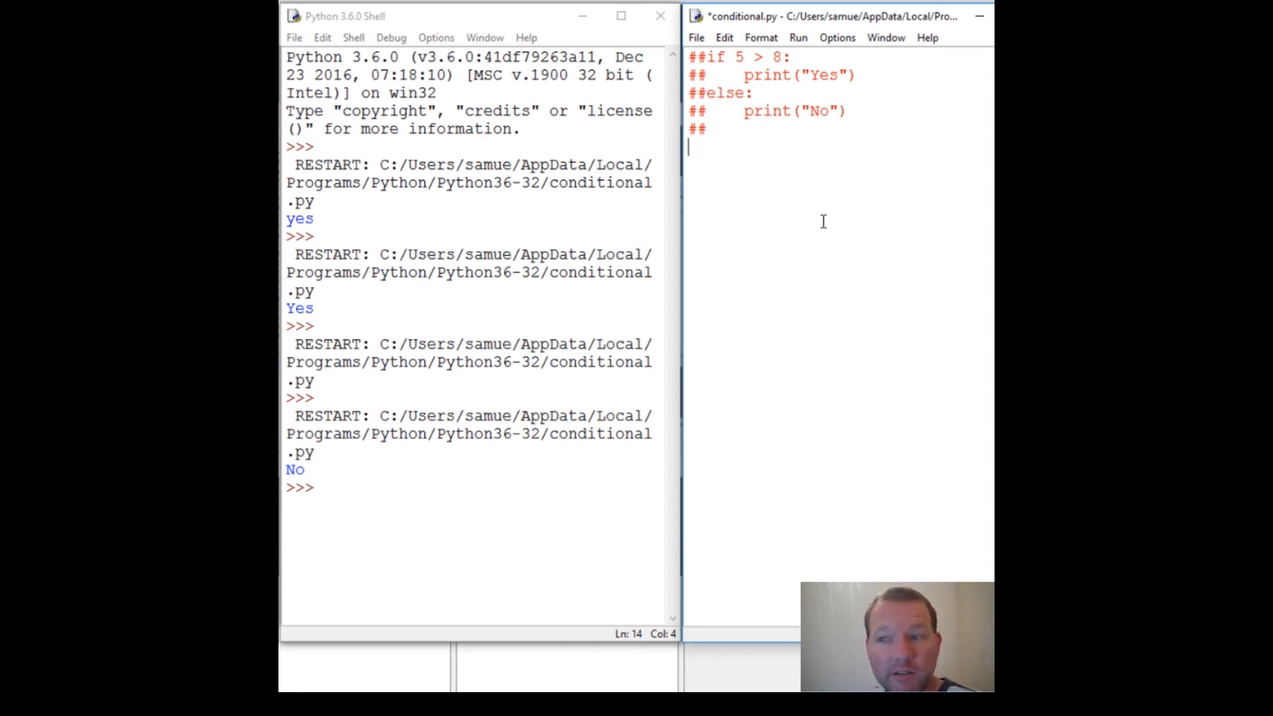